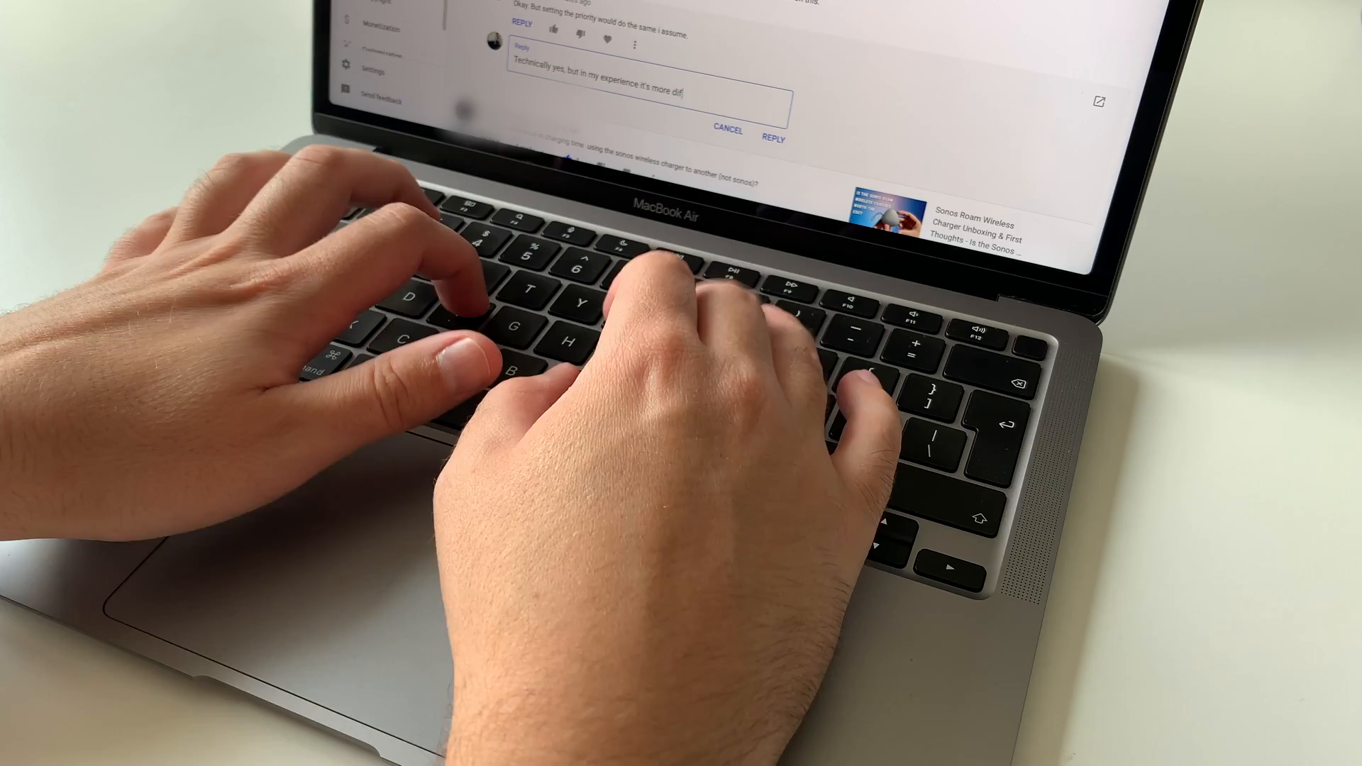
Continue drafting the comment reply with the text 'ficult to filter th'
text(ficult to filter th)
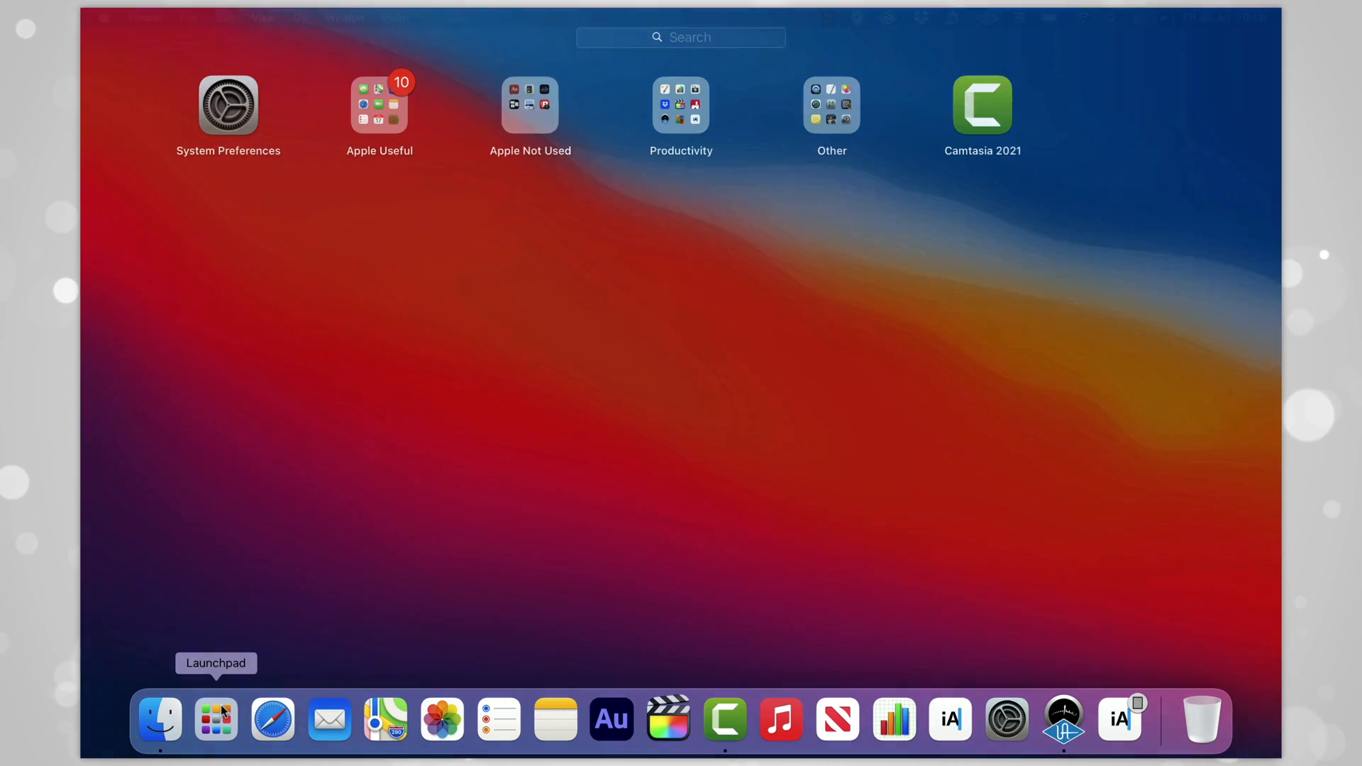
Launch AVG TuneUp from Launchpad to reach its main cleanup-tools screen
click(529, 106)
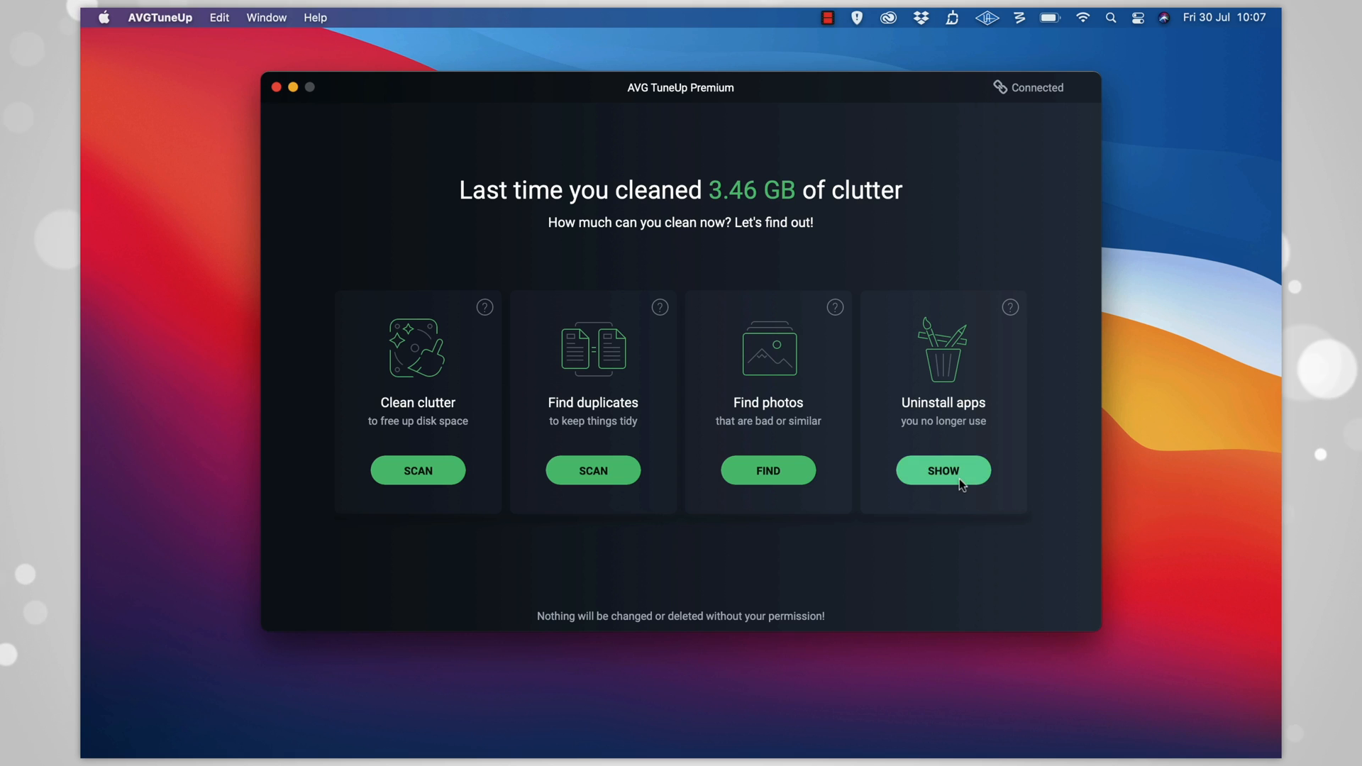
Show the Uninstall apps list and scroll through all 22 installed apps
click(941, 470)
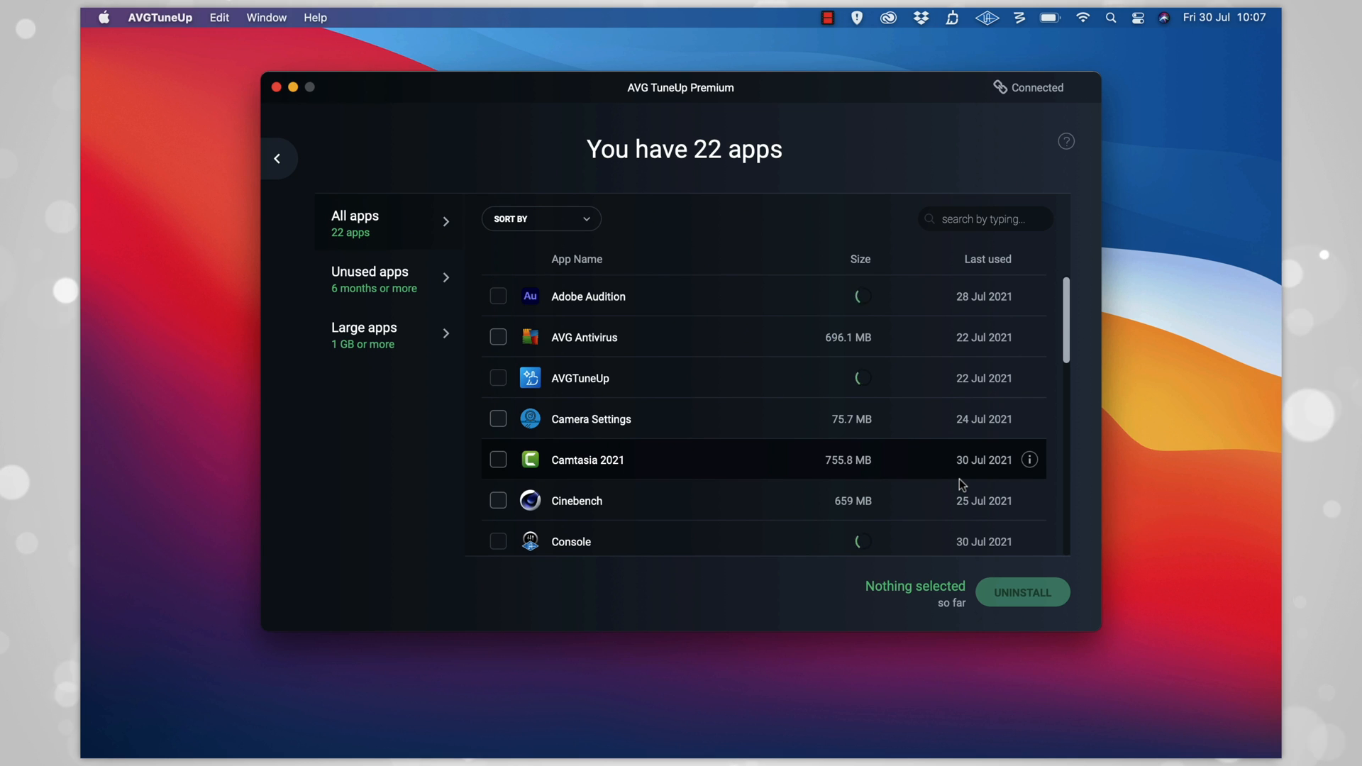
scroll(down, 3)
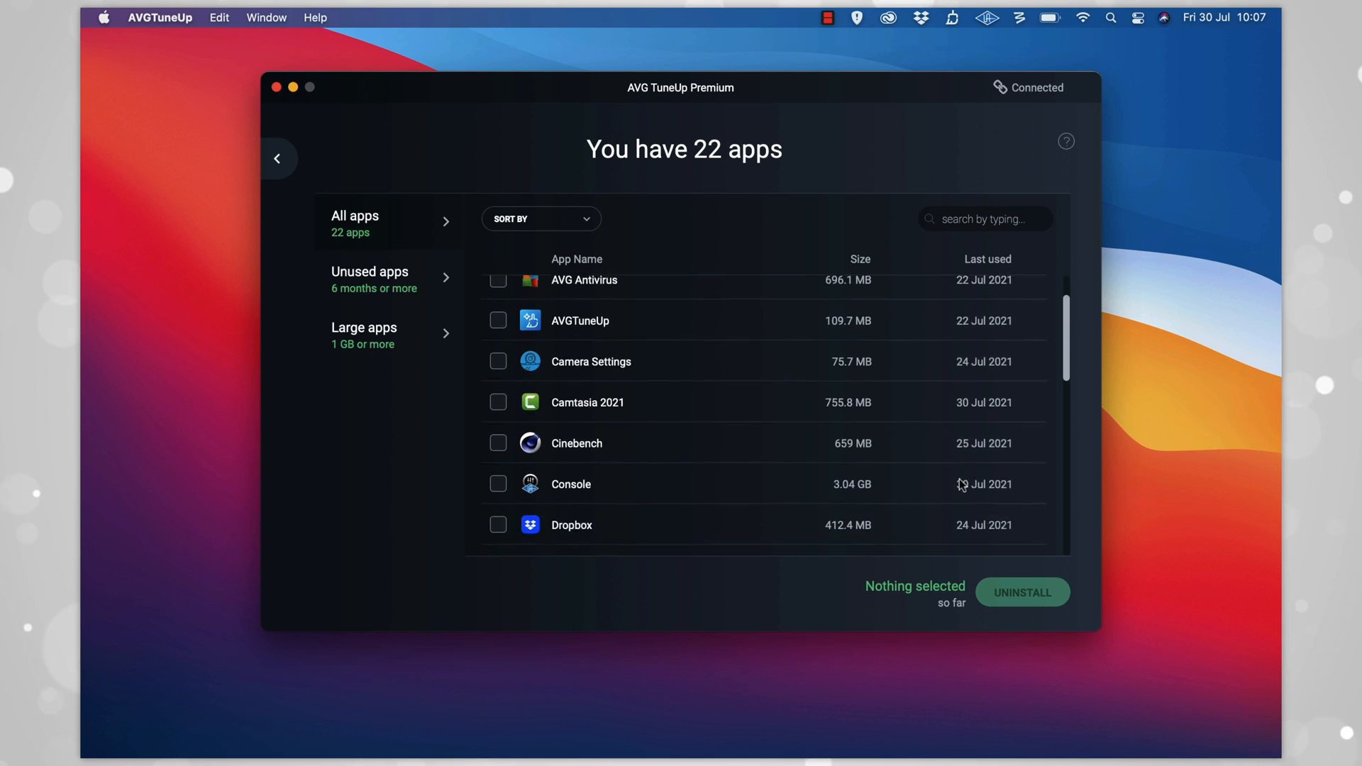